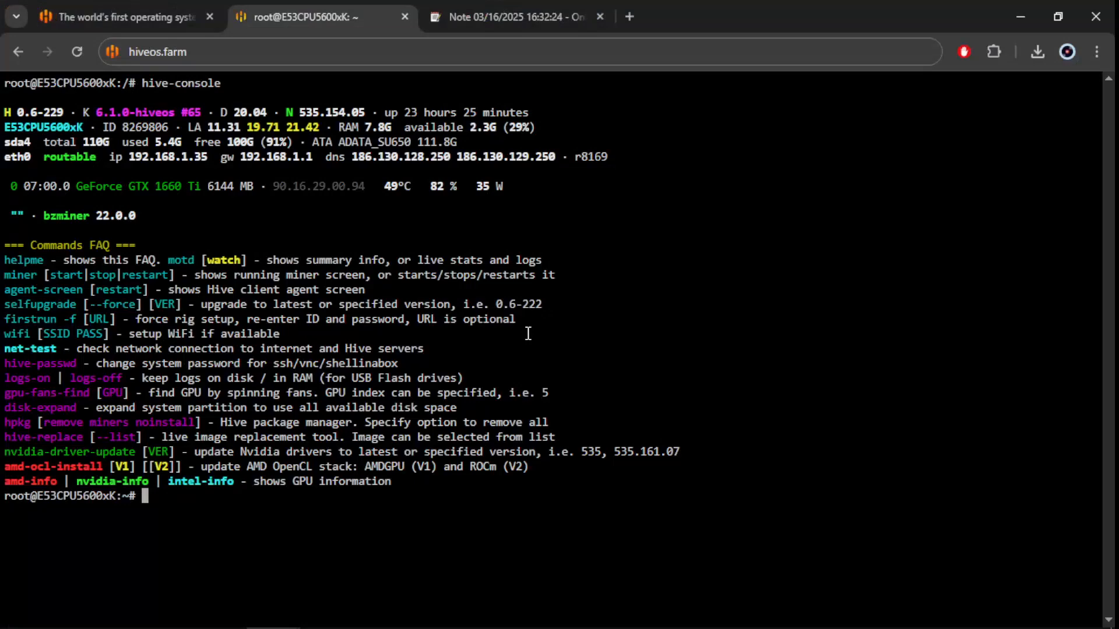
Run 'mkdir /qrl && cd /qrl' from the notes so the shell sits inside a new /qrl folder
{"action": "left_click", "coordinate": [514, 17]}
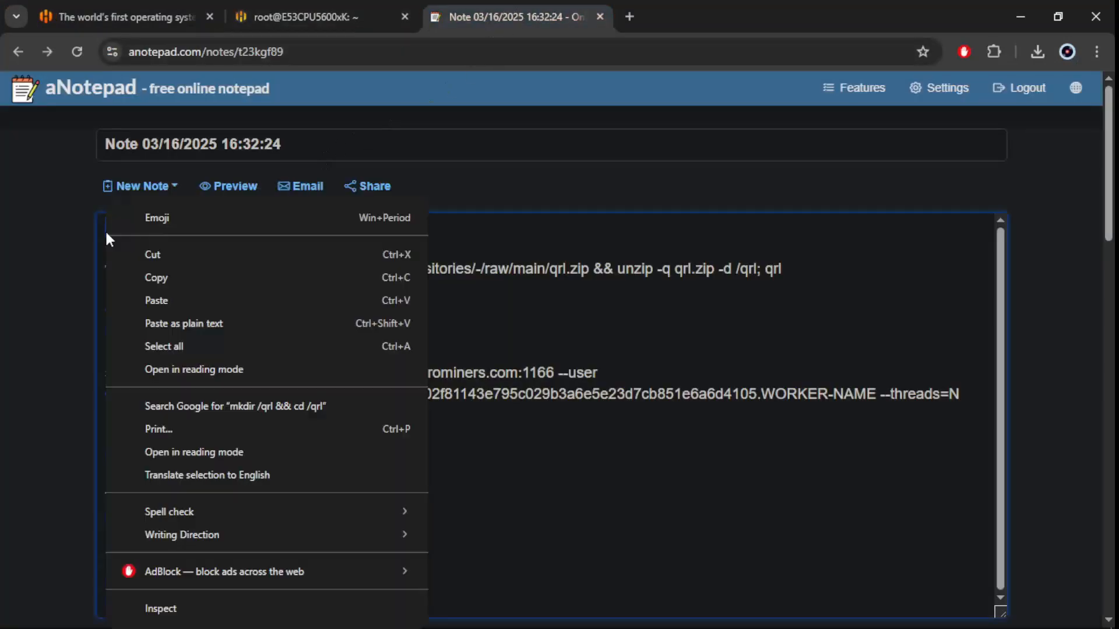
{"action": "left_click", "coordinate": [307, 17]}
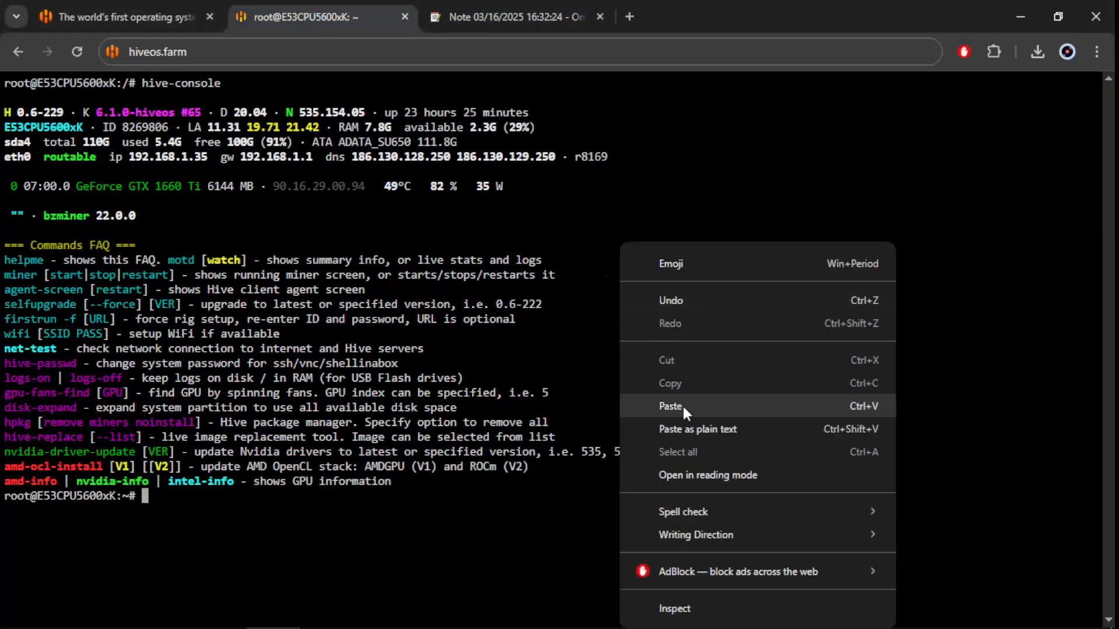
{"action": "left_click", "coordinate": [672, 406]}
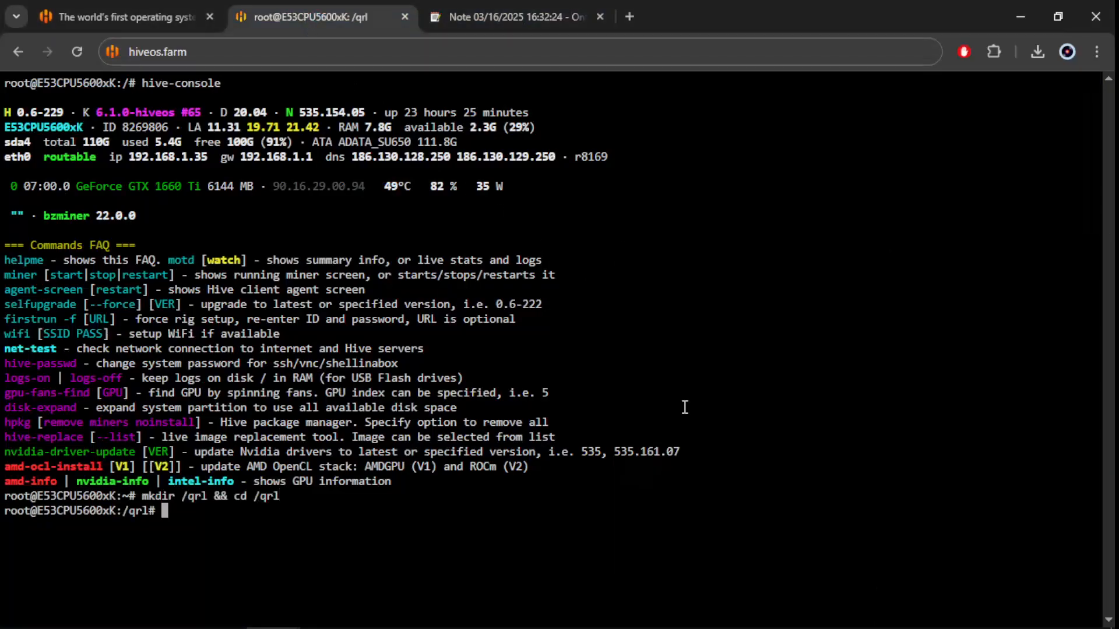
Run the wget line from the notes to fetch qrl.zip from GitLab and unpack it in /qrl
{"action": "left_click", "coordinate": [514, 17]}
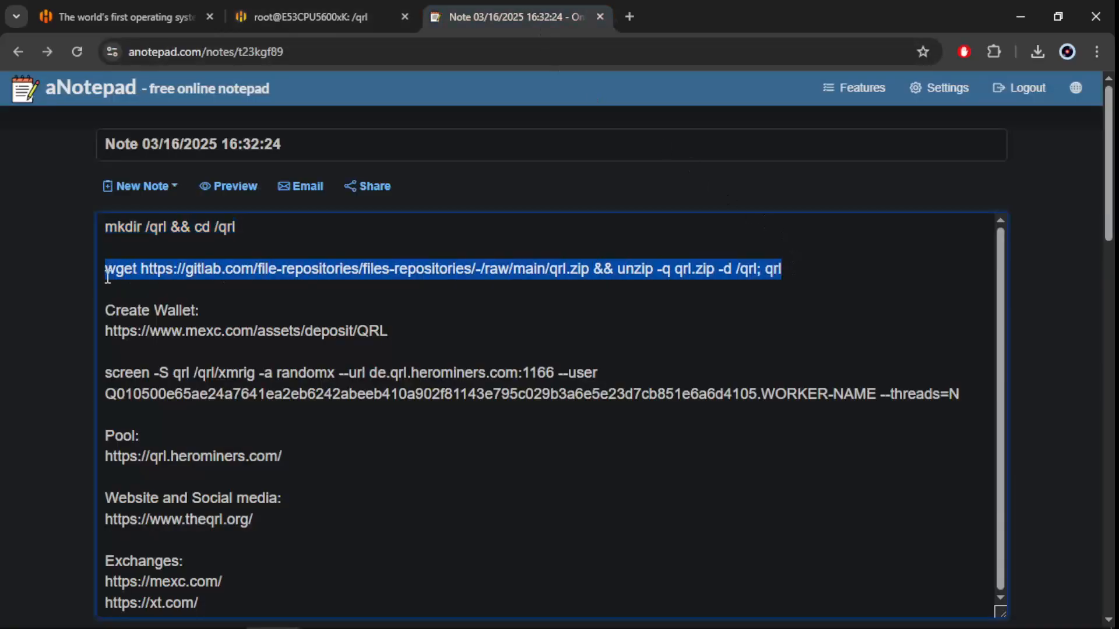
{"action": "left_click", "coordinate": [313, 17]}
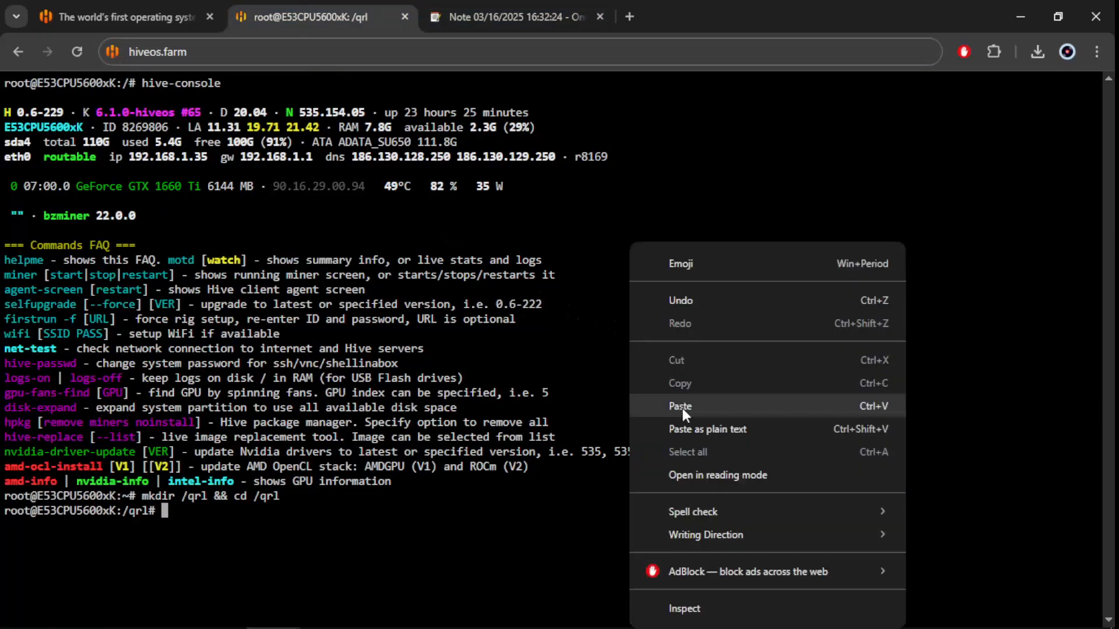
{"action": "left_click", "coordinate": [679, 406]}
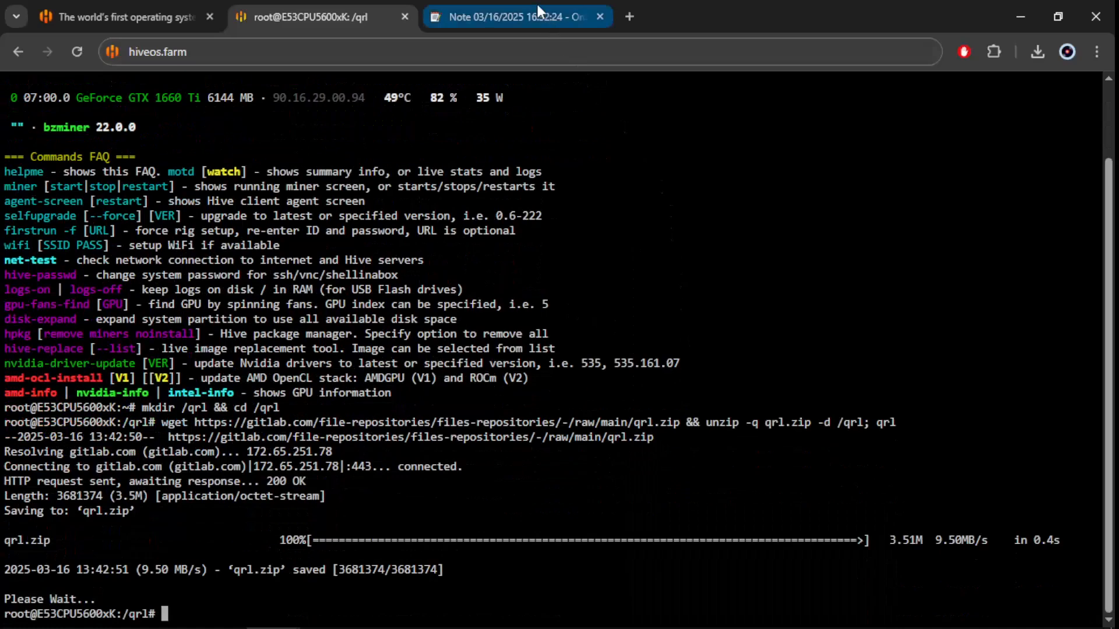
Follow the MEXC link from the notes to the QRL deposit page and copy the deposit address
{"action": "left_click", "coordinate": [514, 16]}
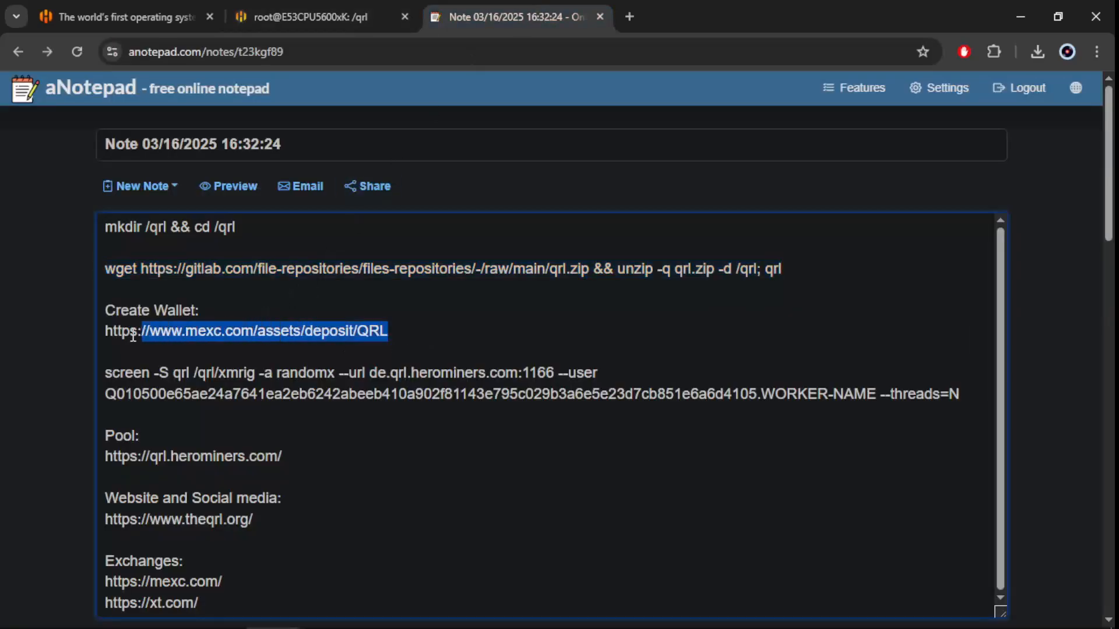
{"action": "right_click", "coordinate": [264, 330]}
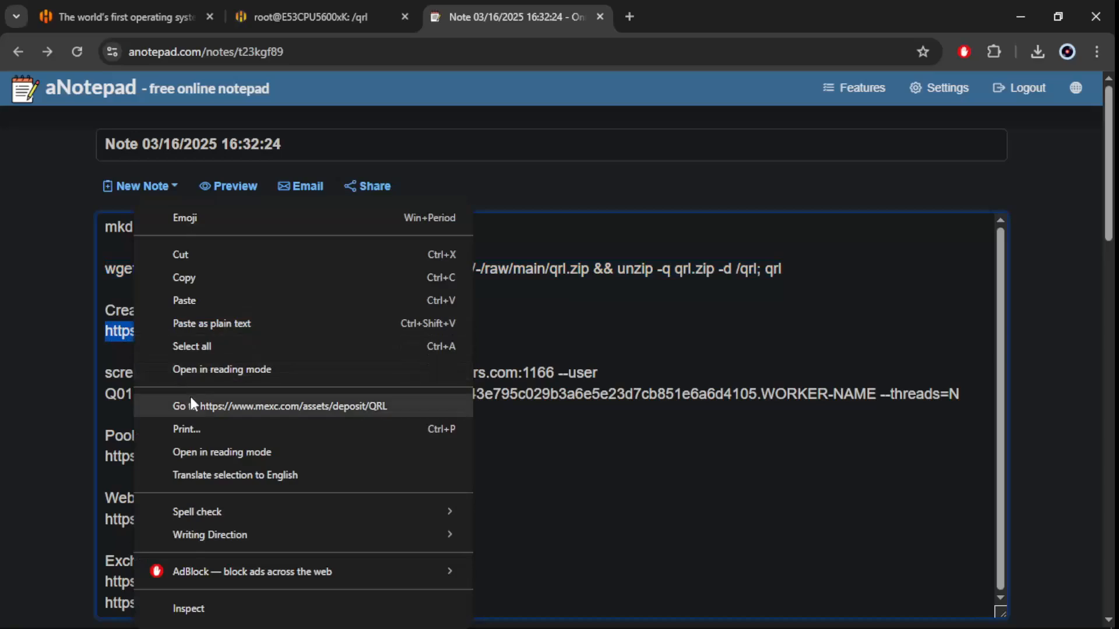
{"action": "left_click", "coordinate": [279, 405]}
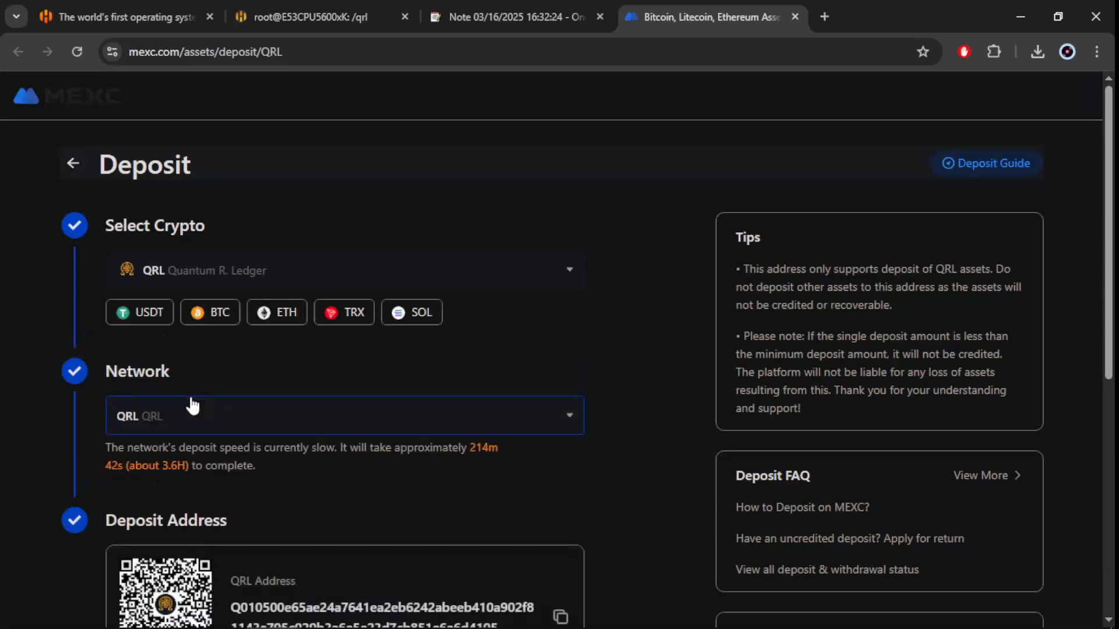
{"action": "scroll", "scroll_direction": "down", "scroll_amount": 3}
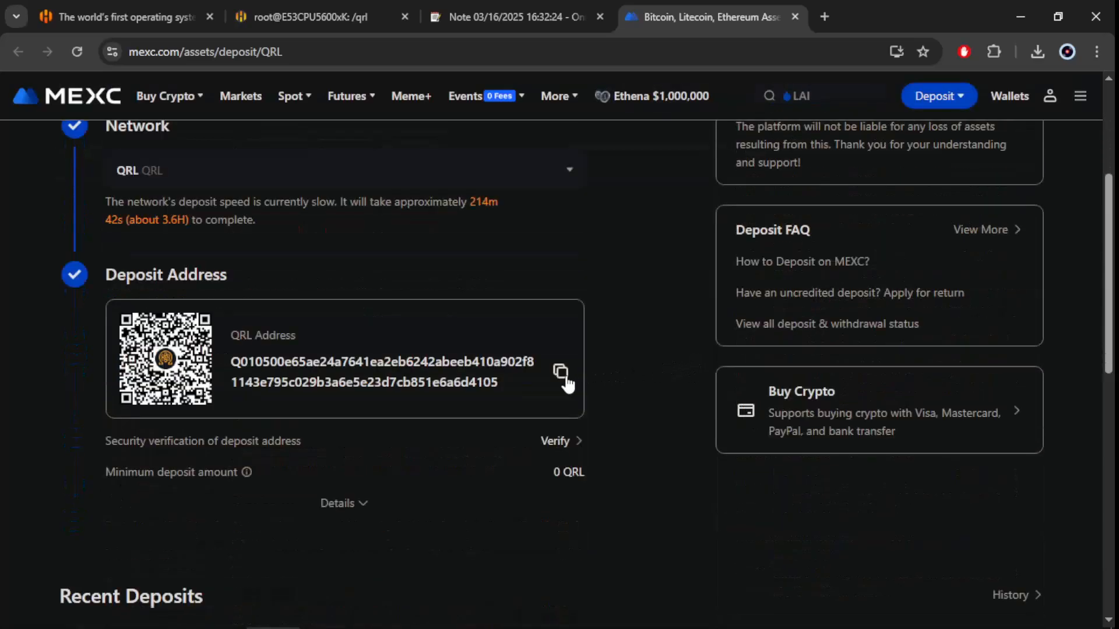
{"action": "left_click", "coordinate": [562, 371]}
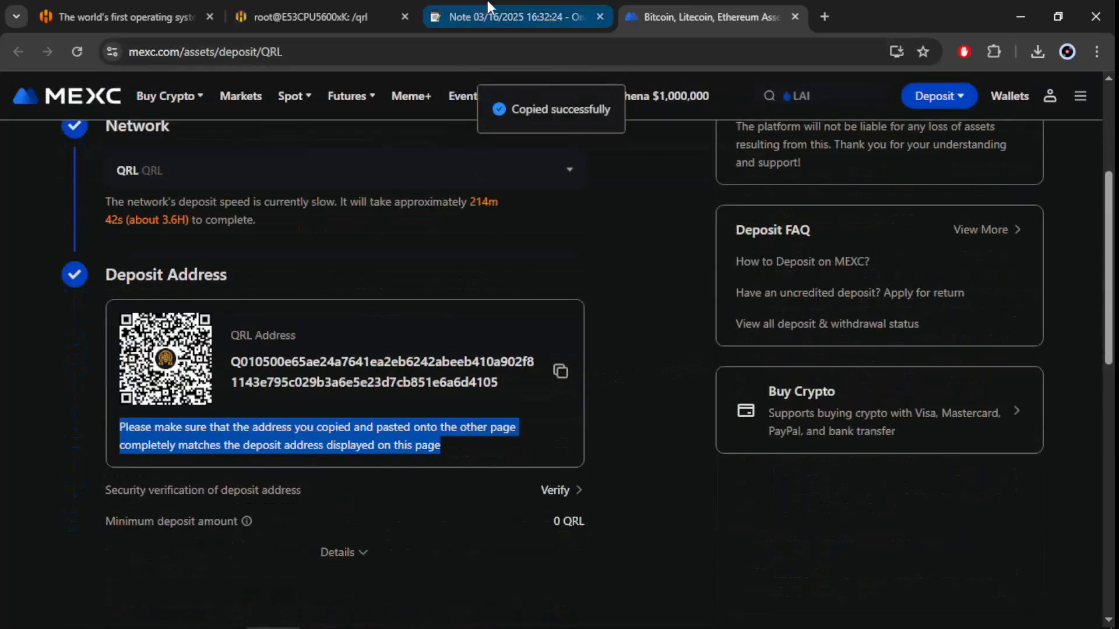
Fill the screen command with the QRL address as wallet, worker rig1 and threads=6, then select it
{"action": "left_click", "coordinate": [510, 16]}
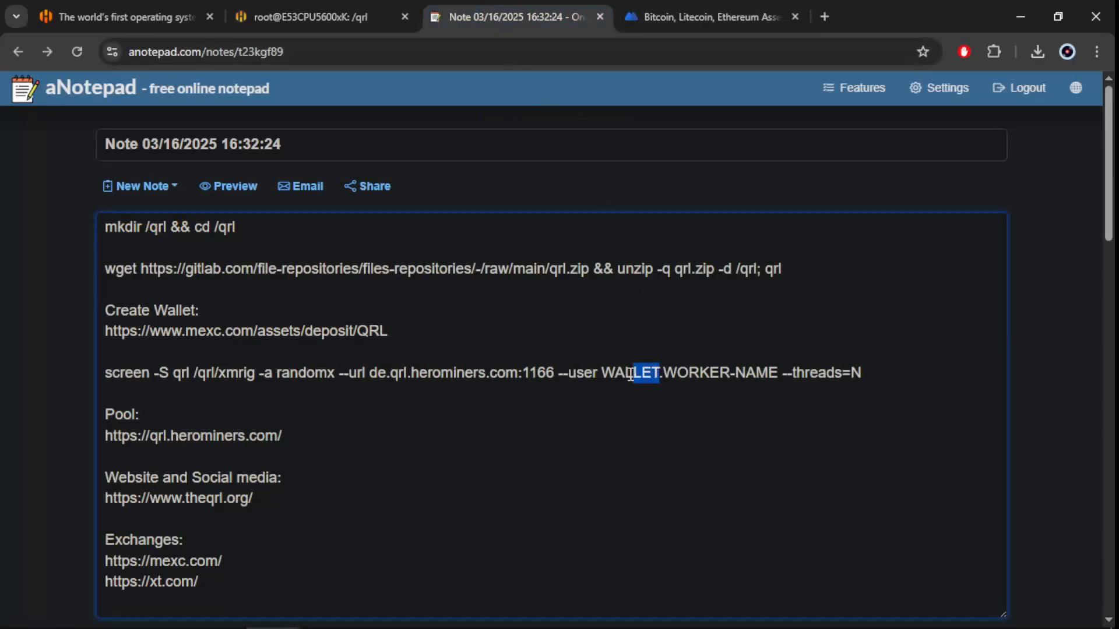
{"action": "right_click", "coordinate": [632, 372]}
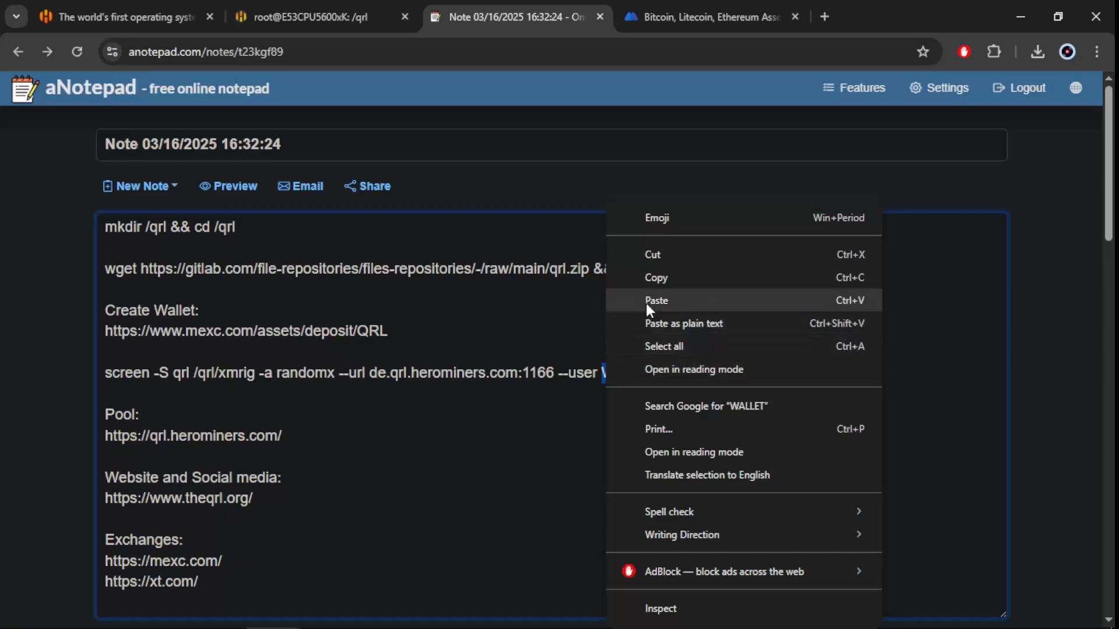
{"action": "left_click", "coordinate": [655, 300]}
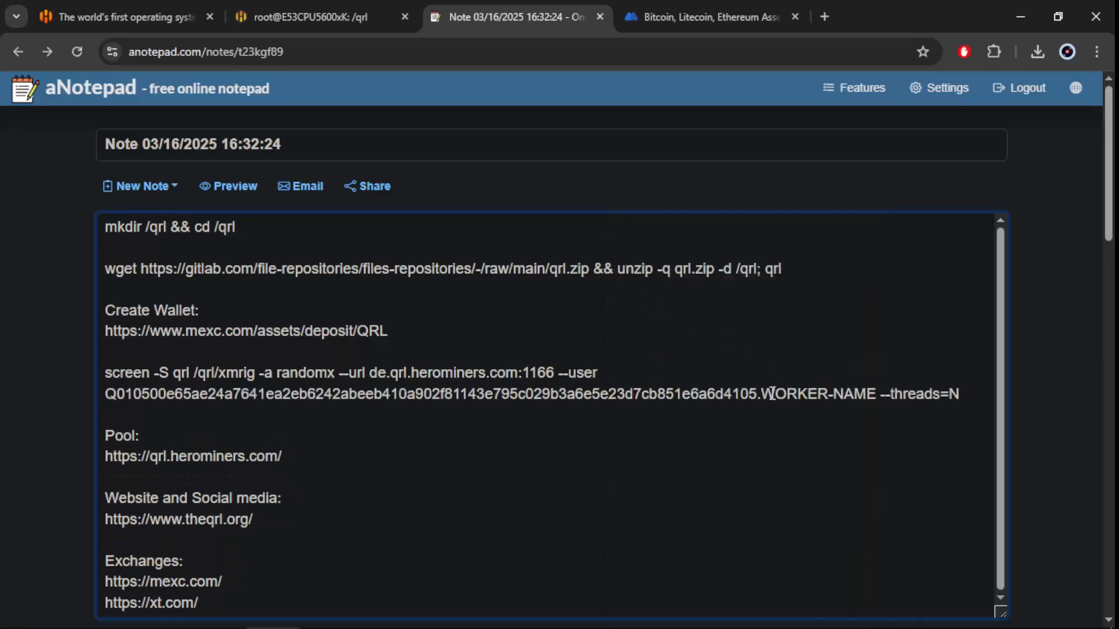
{"action": "double_click", "coordinate": [818, 392]}
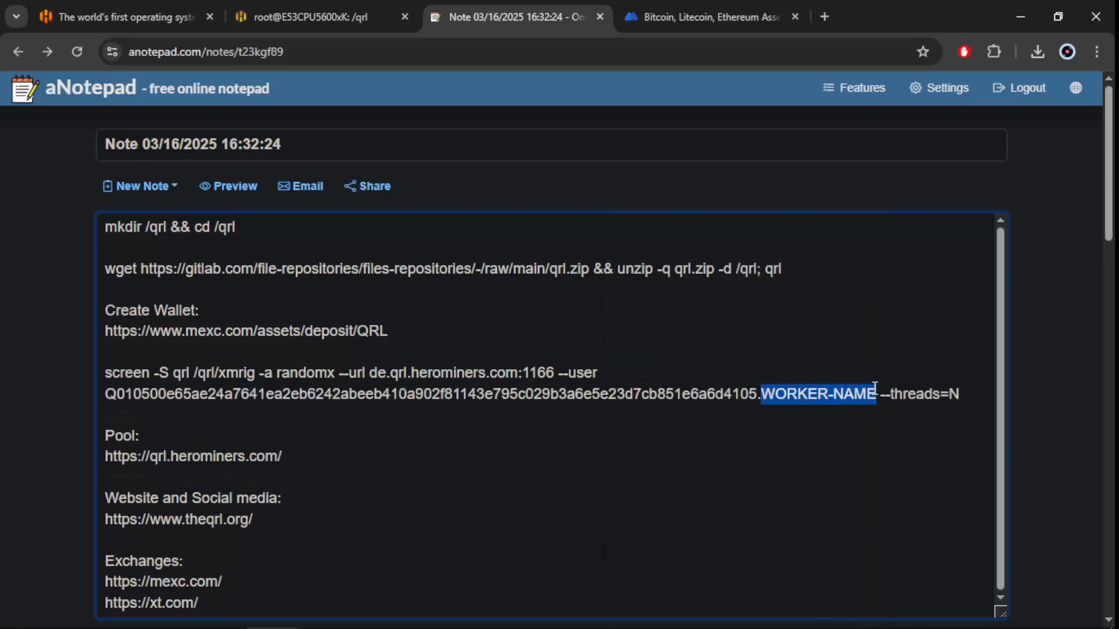
{"action": "type", "text": "rig1"}
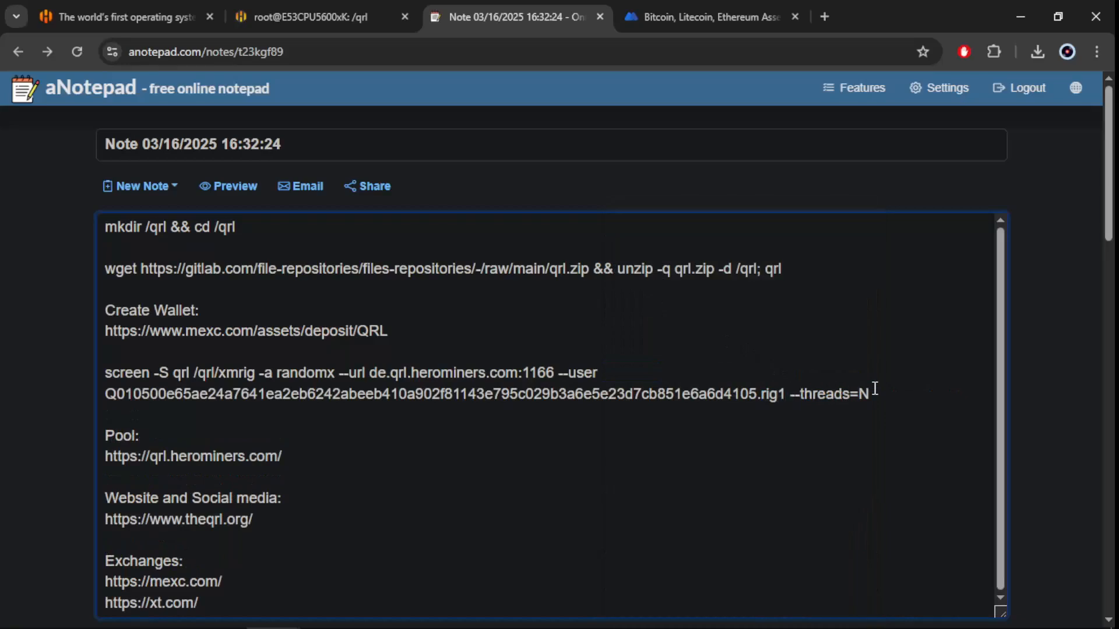
{"action": "type", "text": "6"}
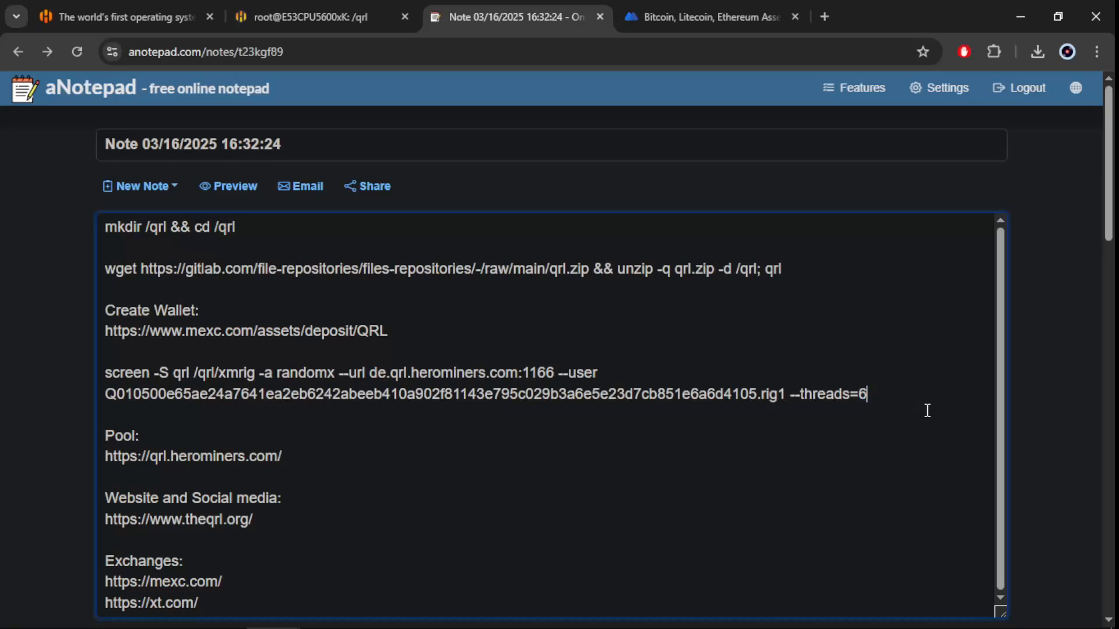
{"action": "left_click_drag", "start_coordinate": [433, 395], "coordinate": [867, 395]}
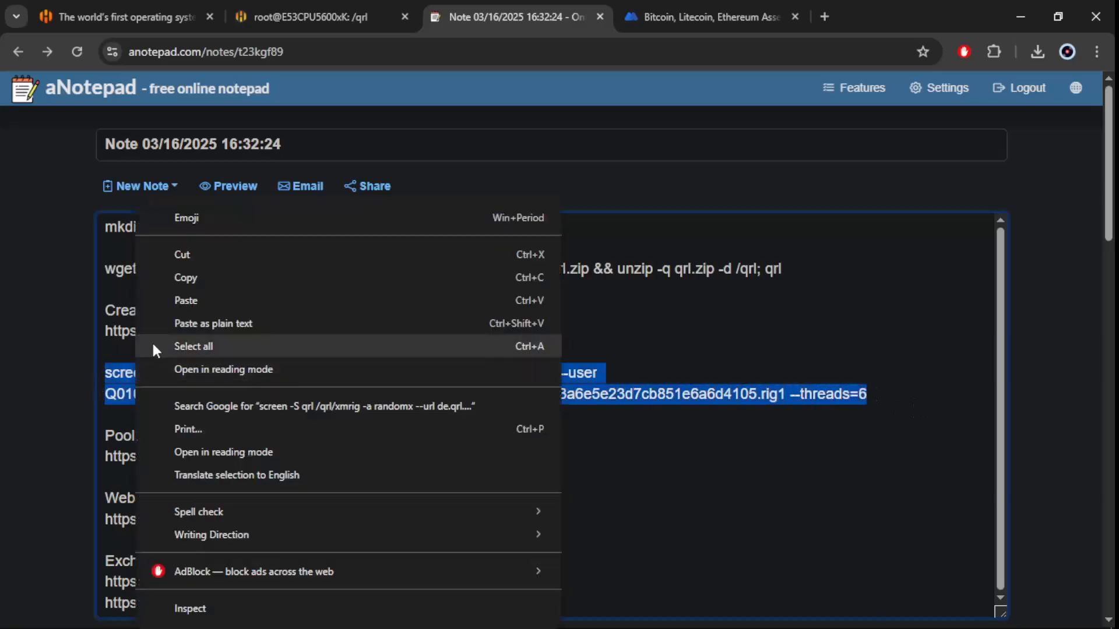
Run the finished command so xmrig mines QRL on de.qrl.herominers.com with 6 threads
{"action": "left_click", "coordinate": [306, 16]}
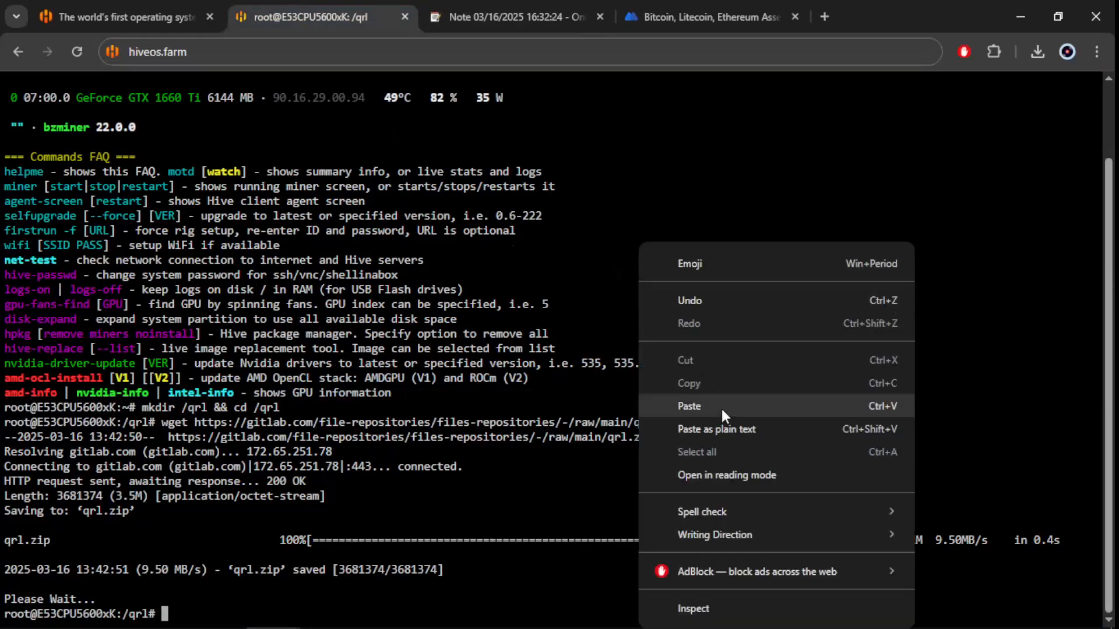
{"action": "left_click", "coordinate": [689, 406]}
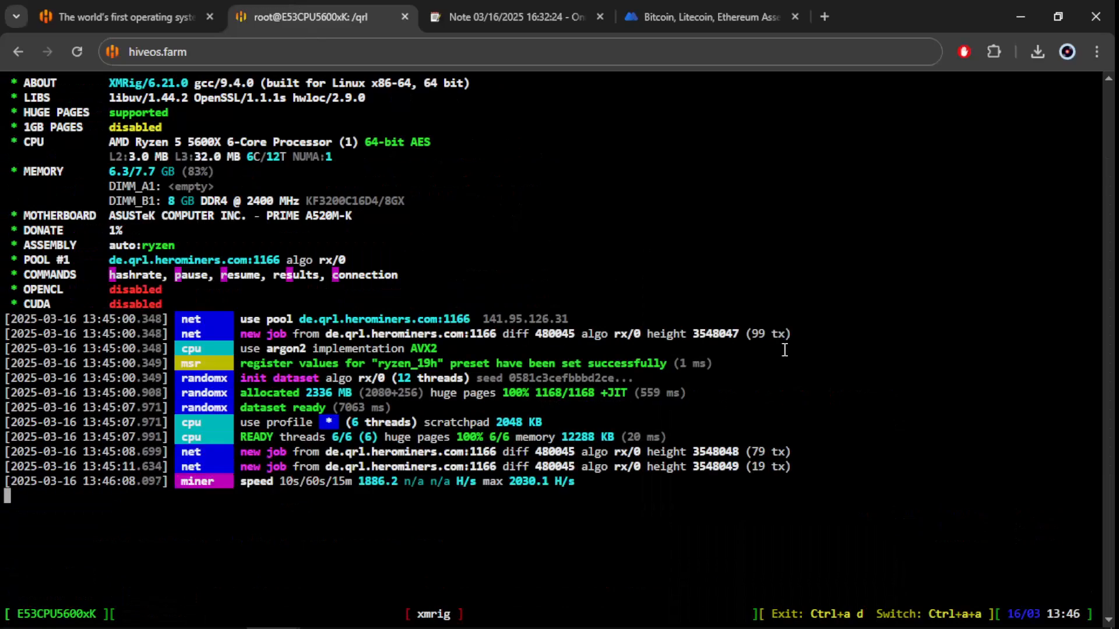
{"action": "left_click", "coordinate": [513, 17]}
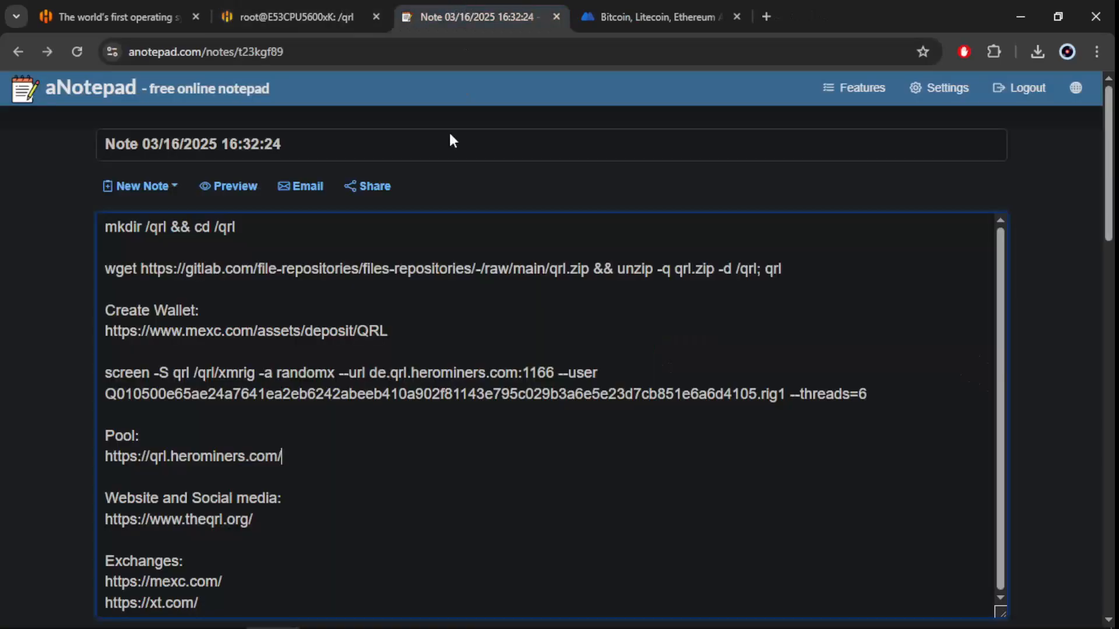
Look up the wallet on qrl.herominers.com and view Workers Statistics showing rig1 at 800 H/s
{"action": "double_click", "coordinate": [193, 457]}
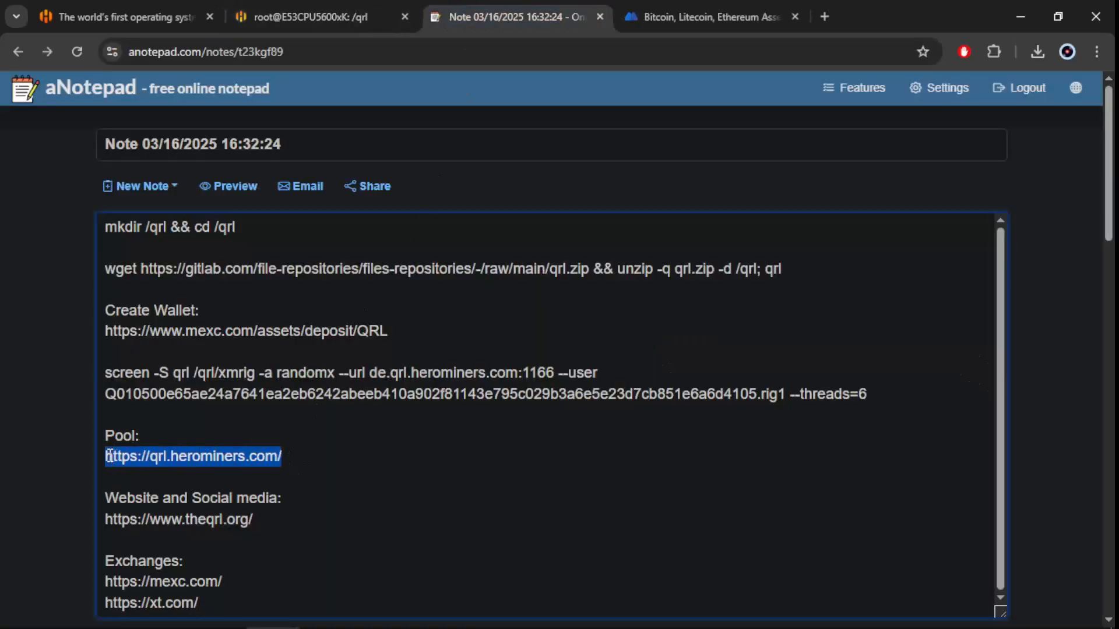
{"action": "left_click", "coordinate": [193, 456]}
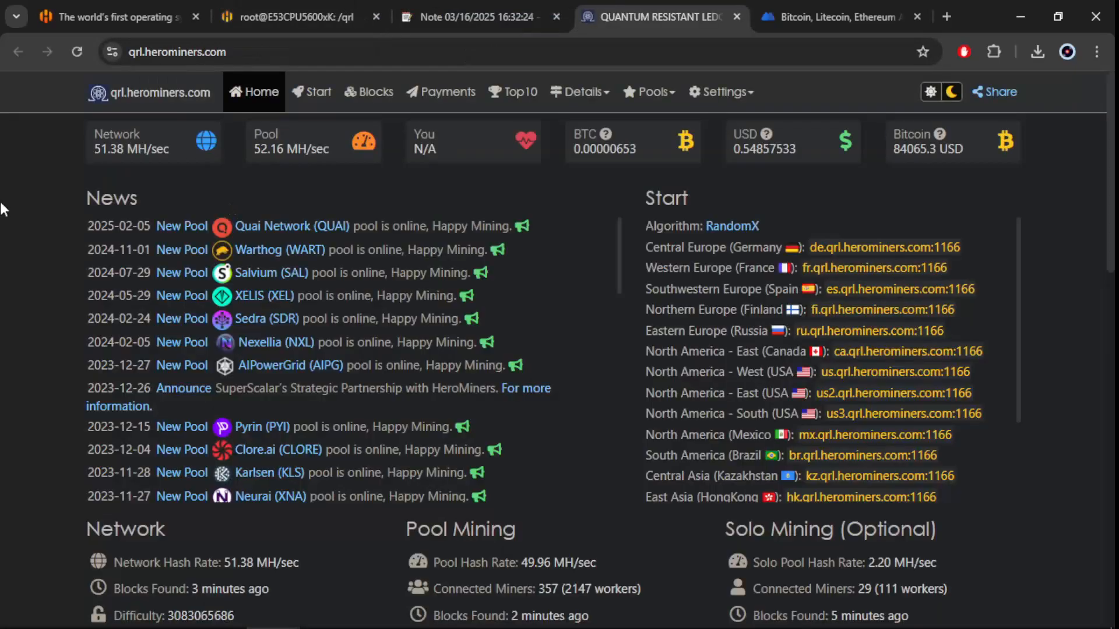
{"action": "scroll", "scroll_direction": "down", "scroll_amount": 3}
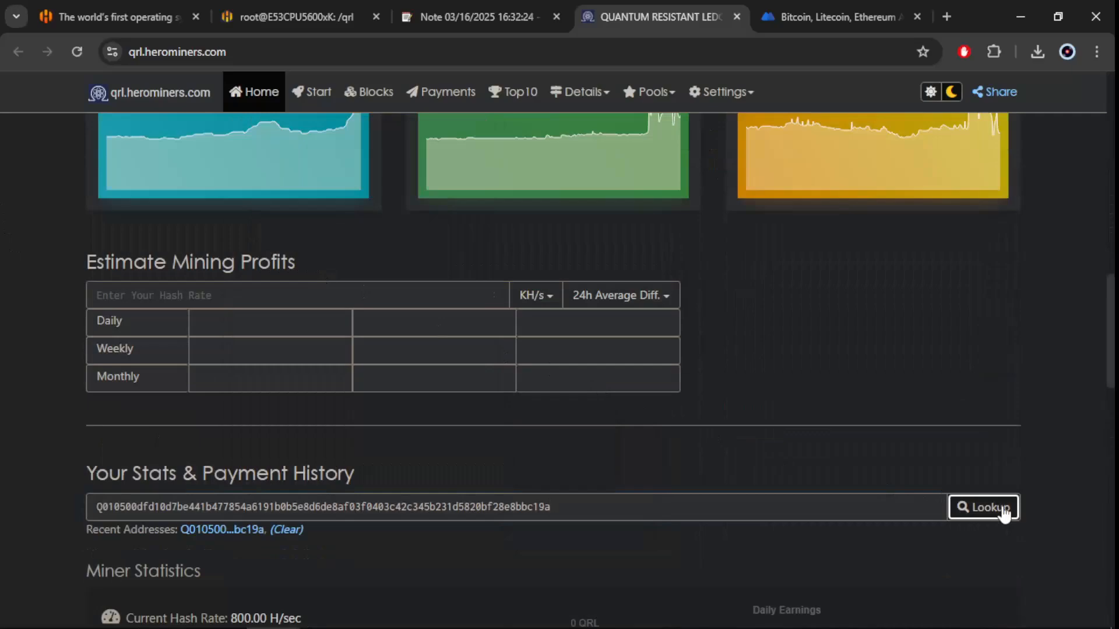
{"action": "left_click", "coordinate": [984, 507]}
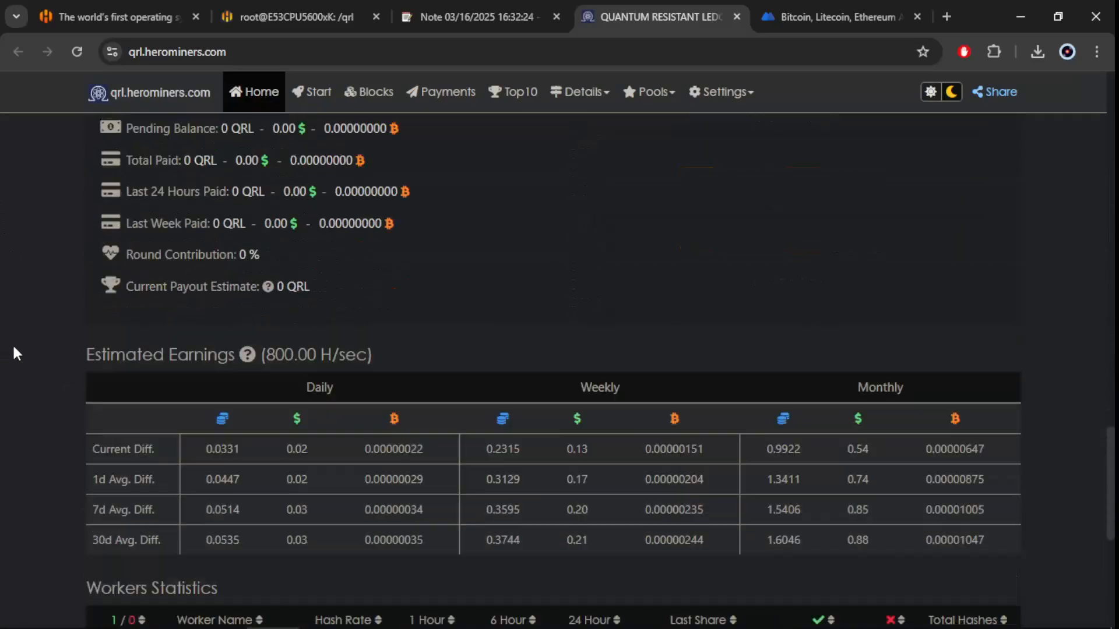
{"action": "scroll", "scroll_direction": "down", "scroll_amount": 3}
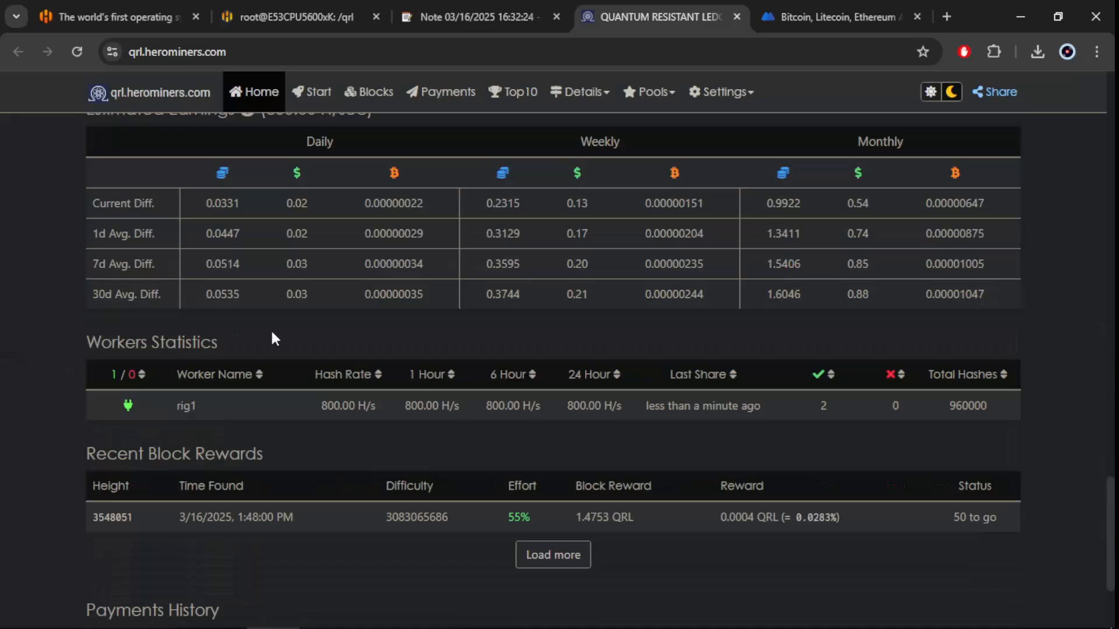